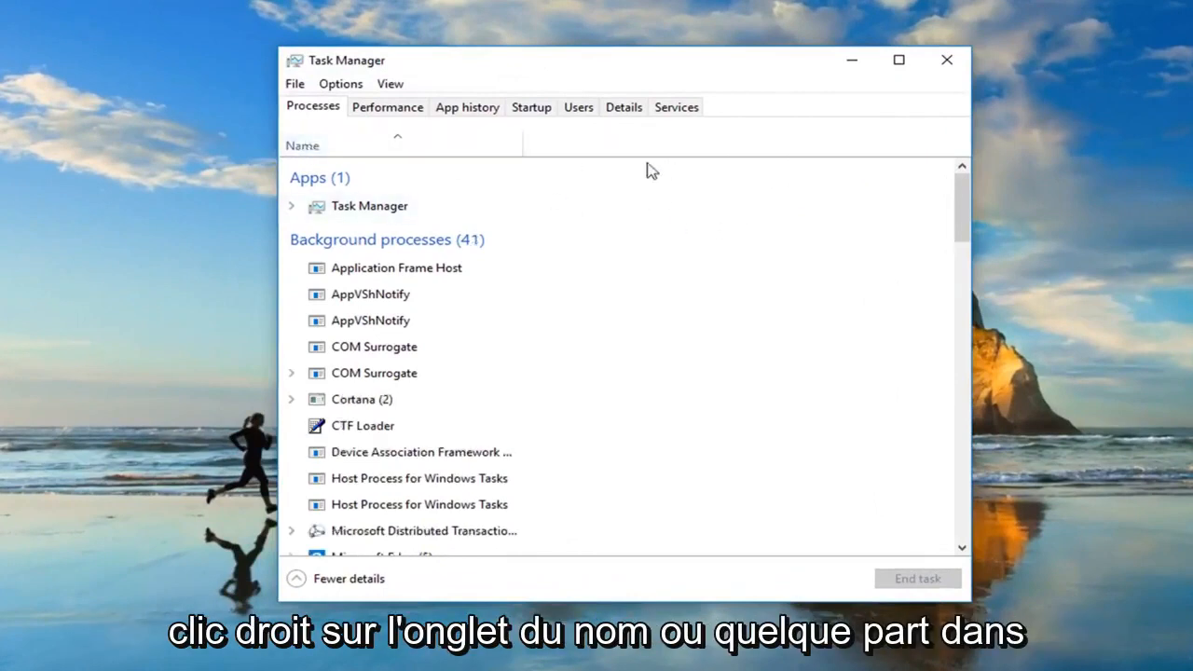
mouse_move(705, 155)
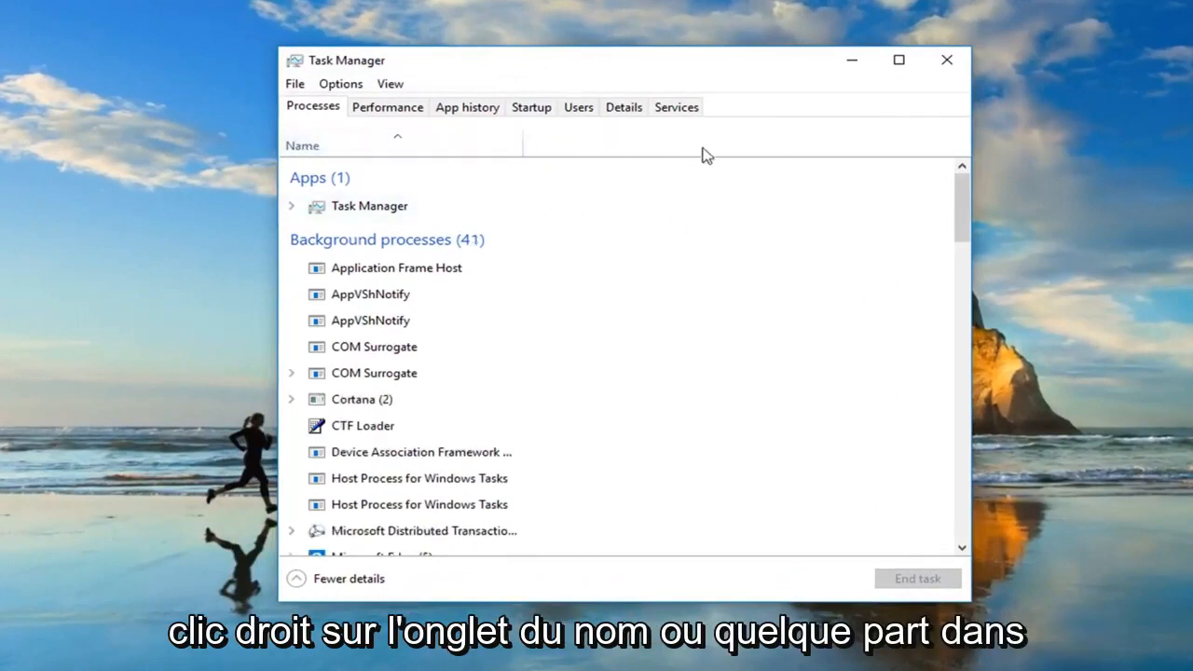
mouse_move(536, 156)
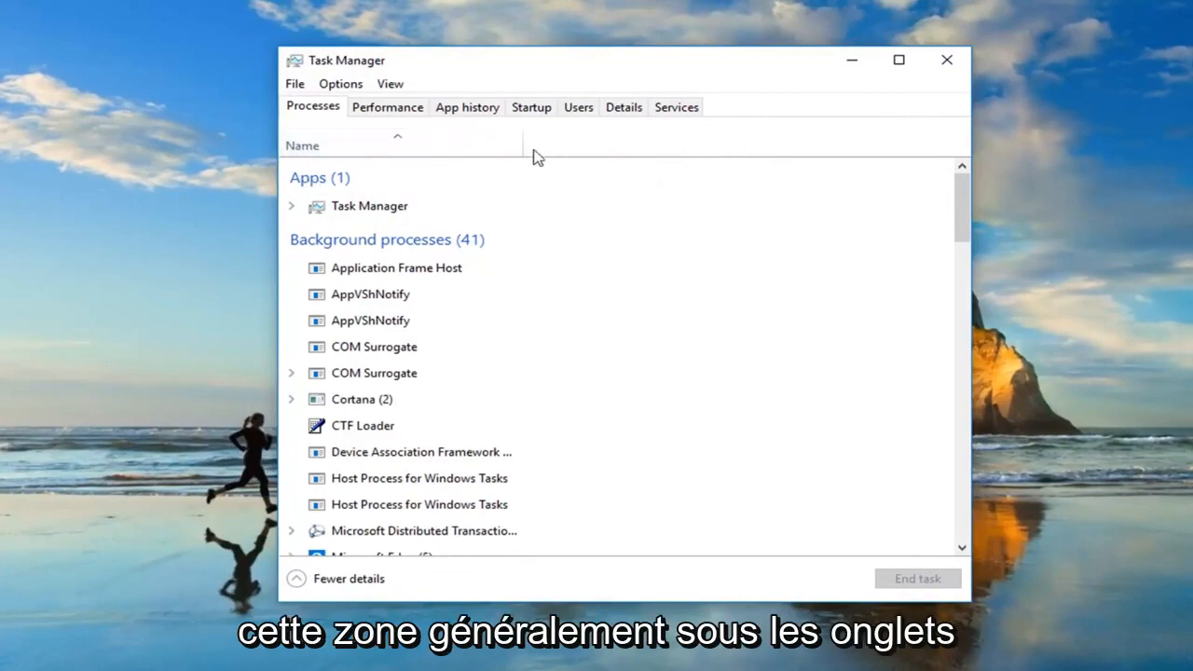
mouse_move(626, 153)
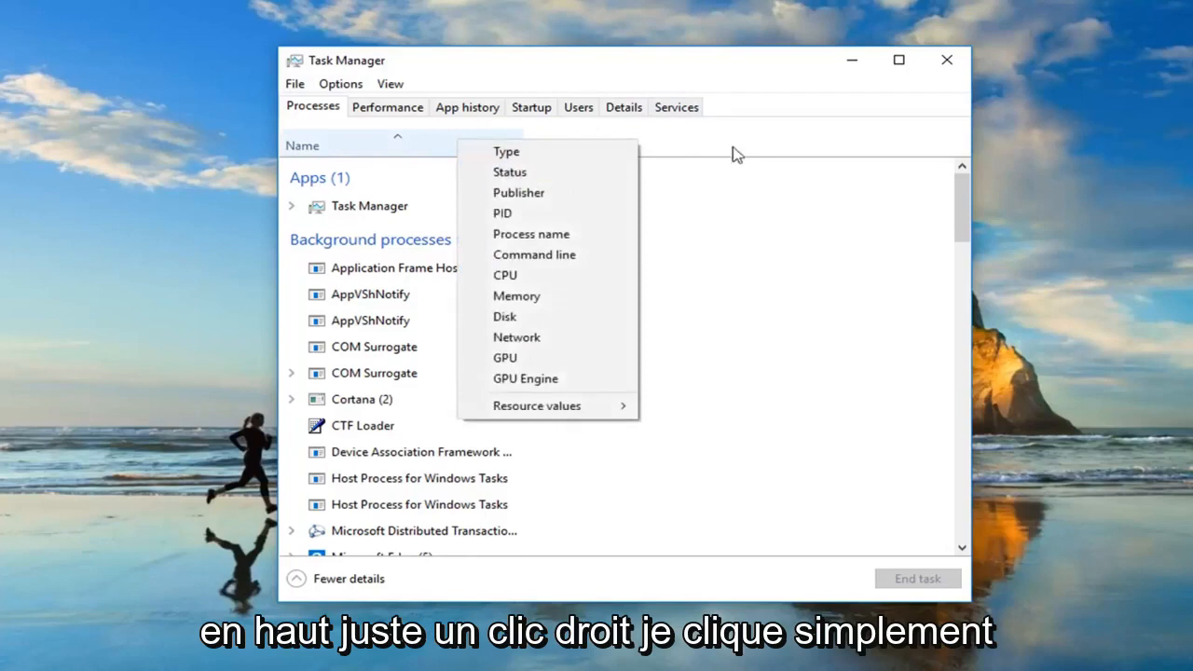
- Dismiss the column list, then add the Process name column from the header menu
left_click(494, 149)
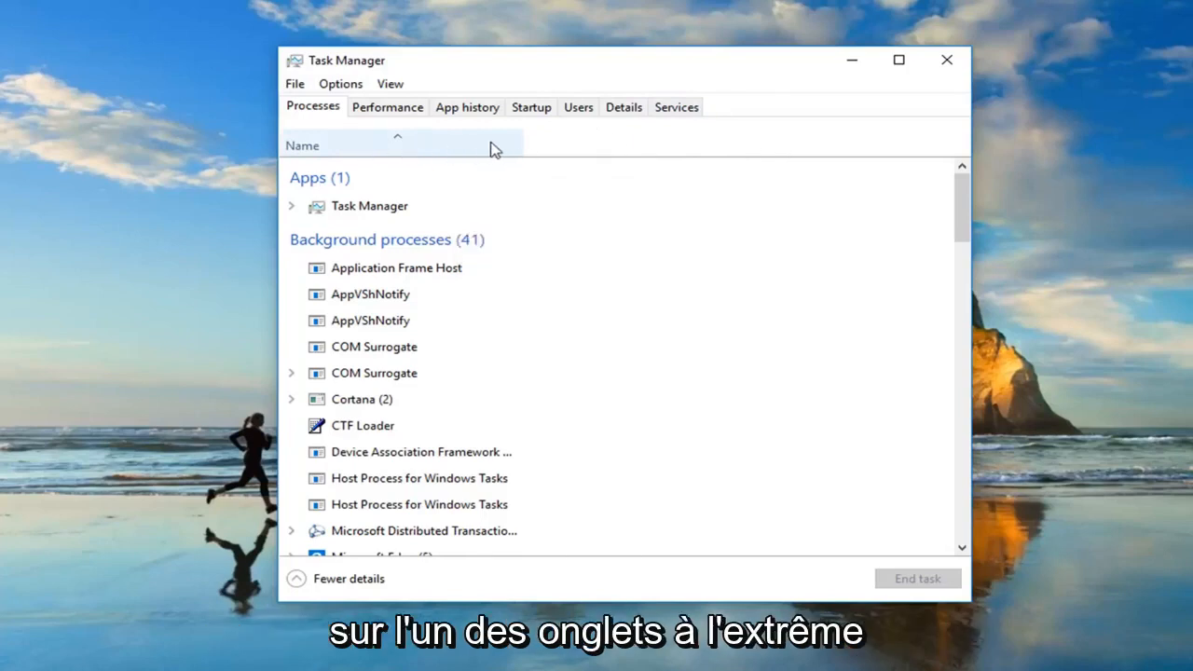
right_click(492, 145)
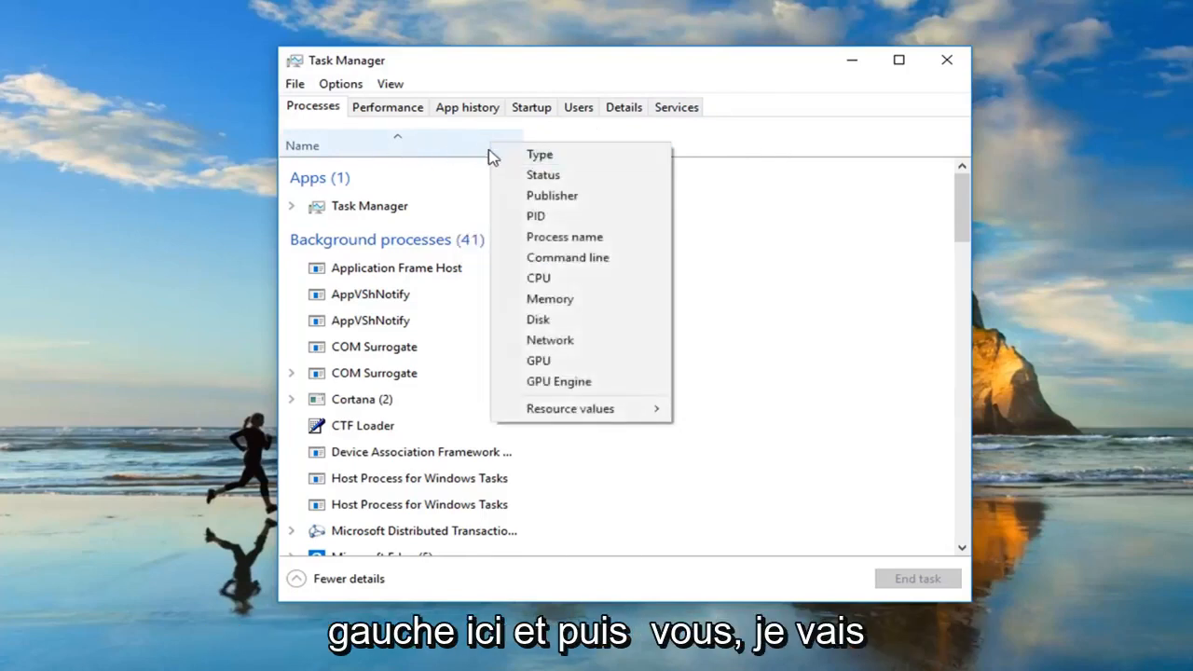
left_click(564, 236)
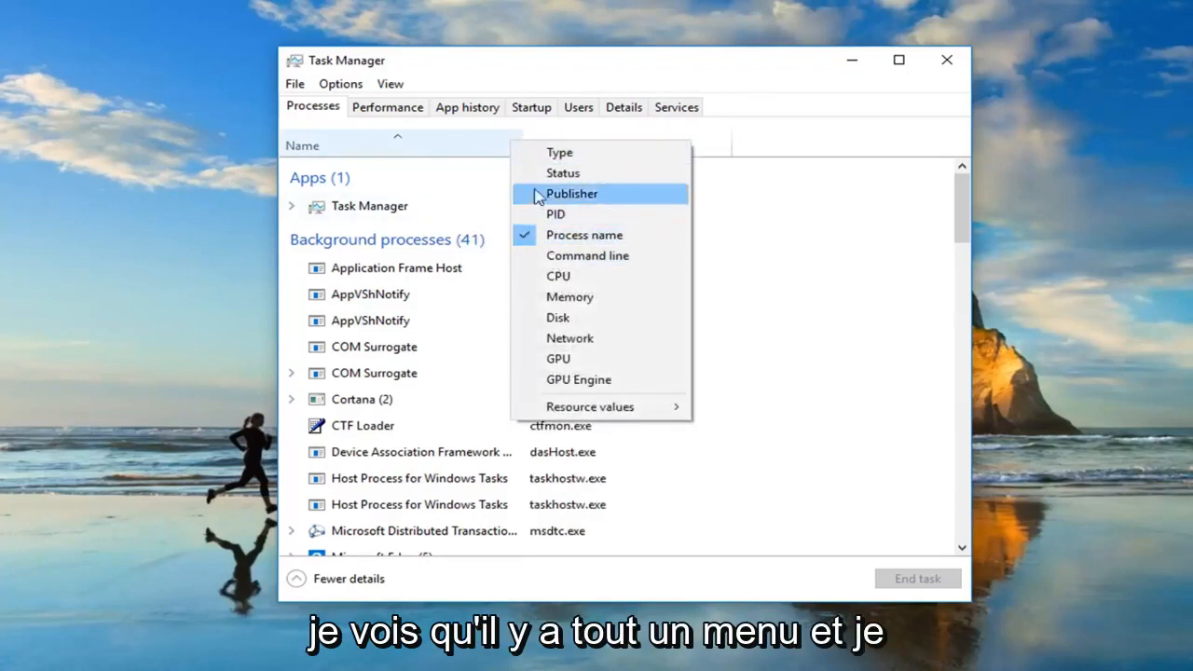
mouse_move(544, 296)
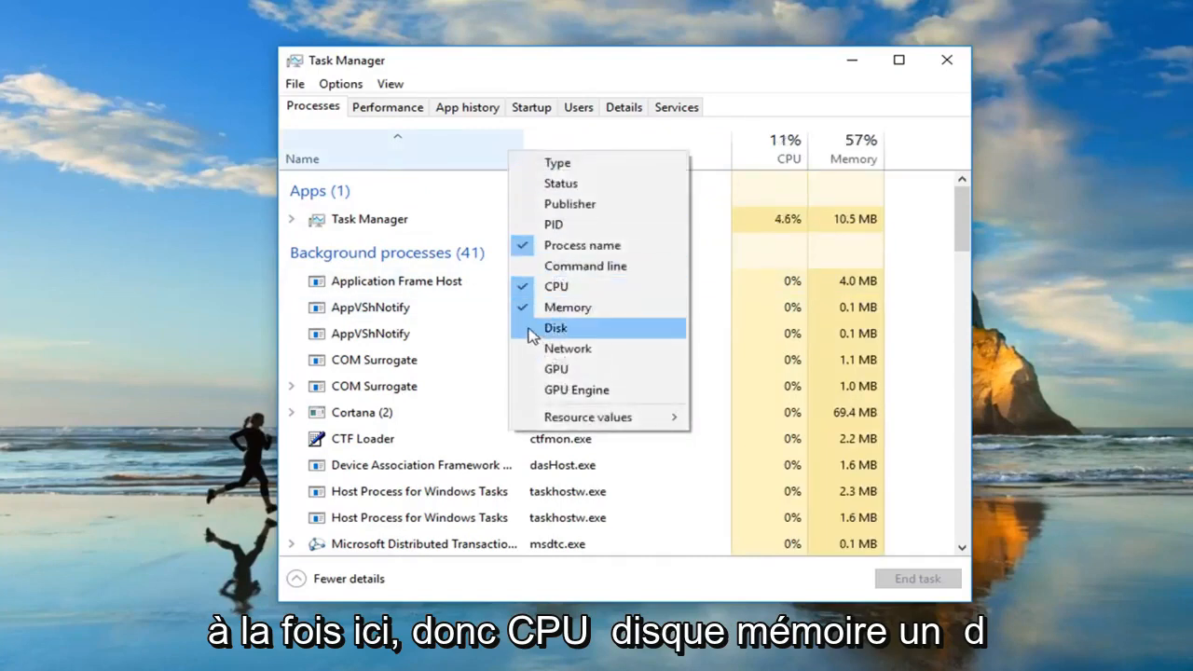
- Turn on the Disk column in the header's column menu
left_click(556, 327)
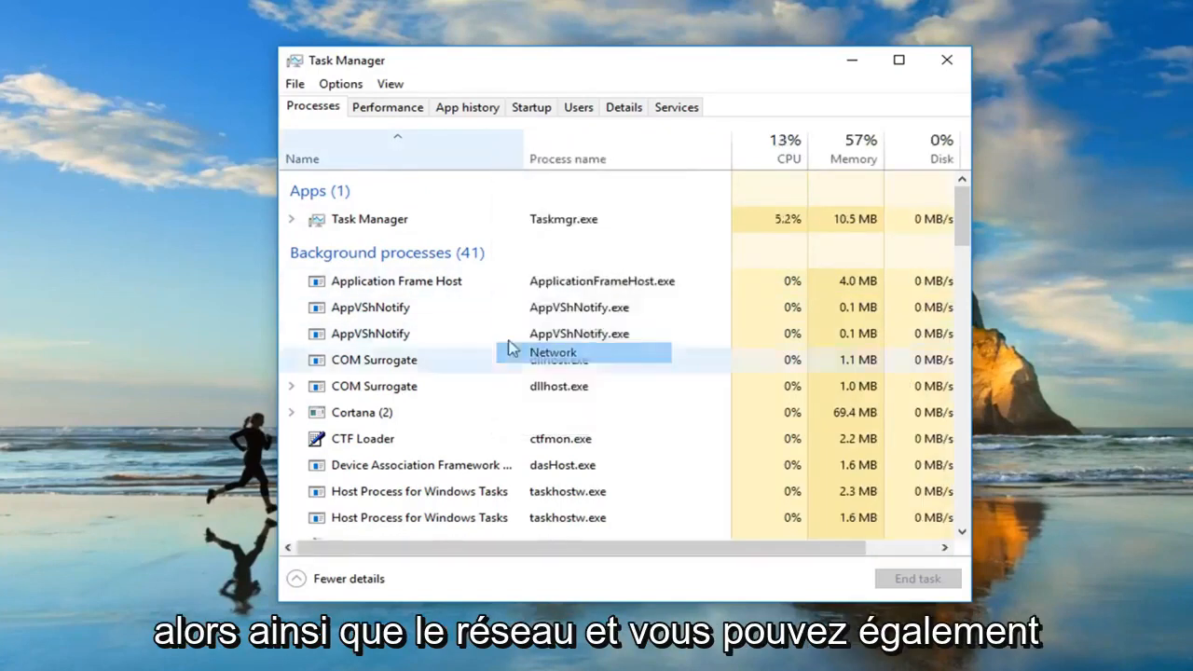